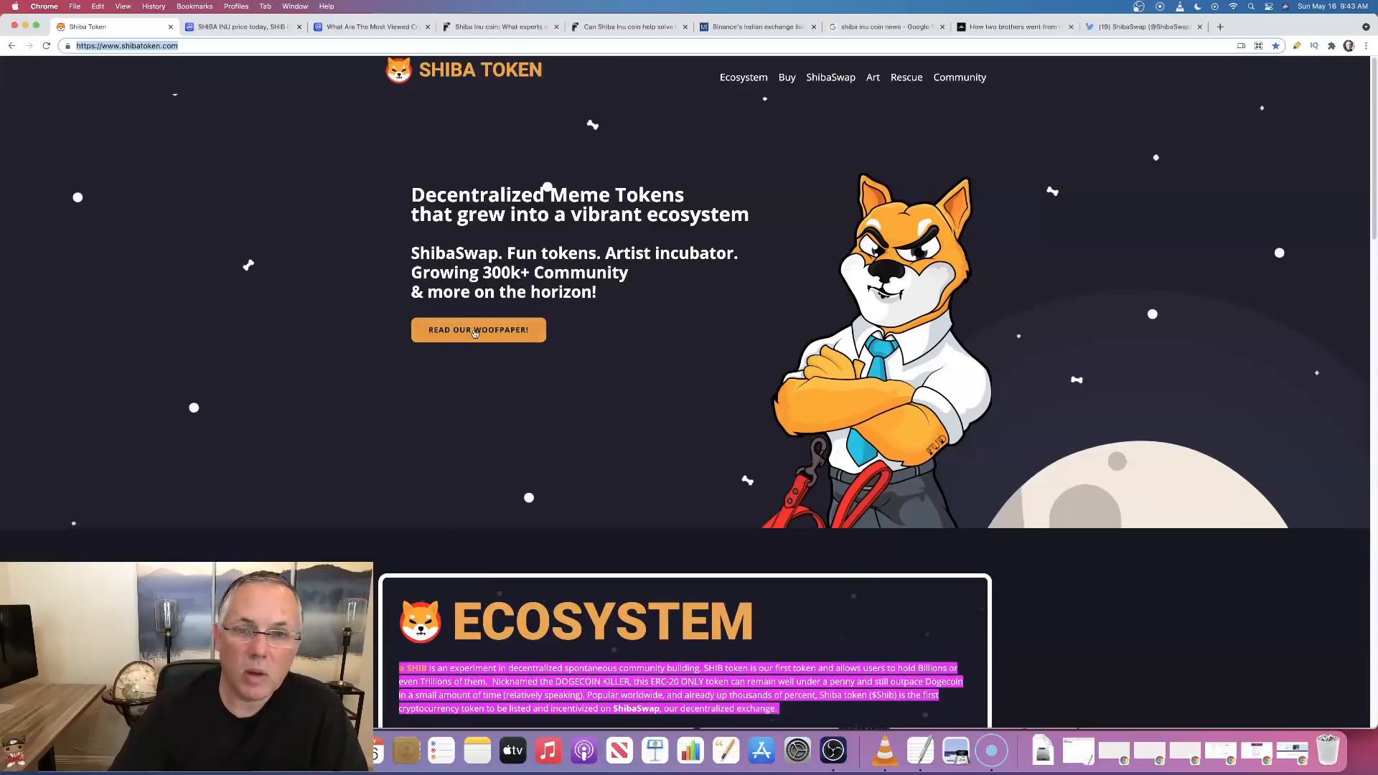
{"action": "mouse_move", "coordinate": [375, 337]}
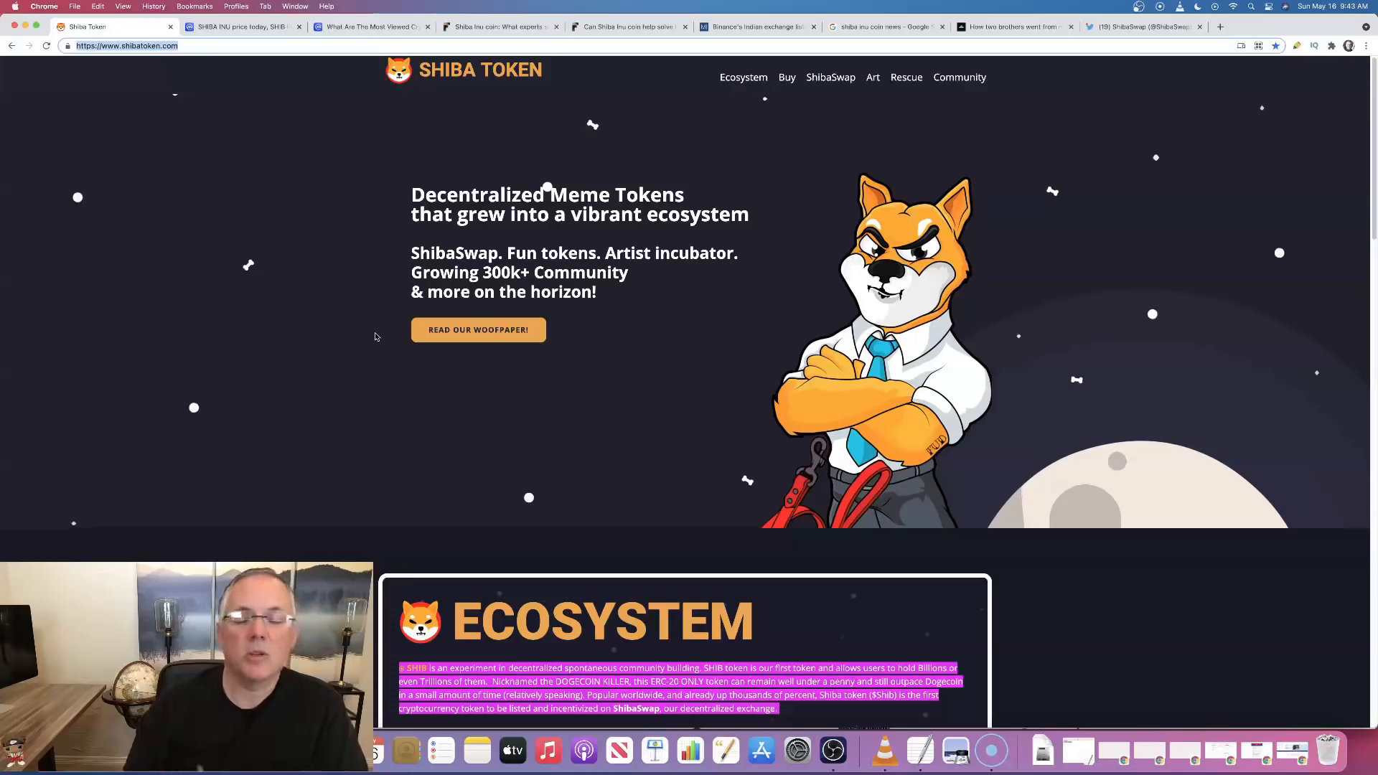
{"action": "mouse_move", "coordinate": [361, 243]}
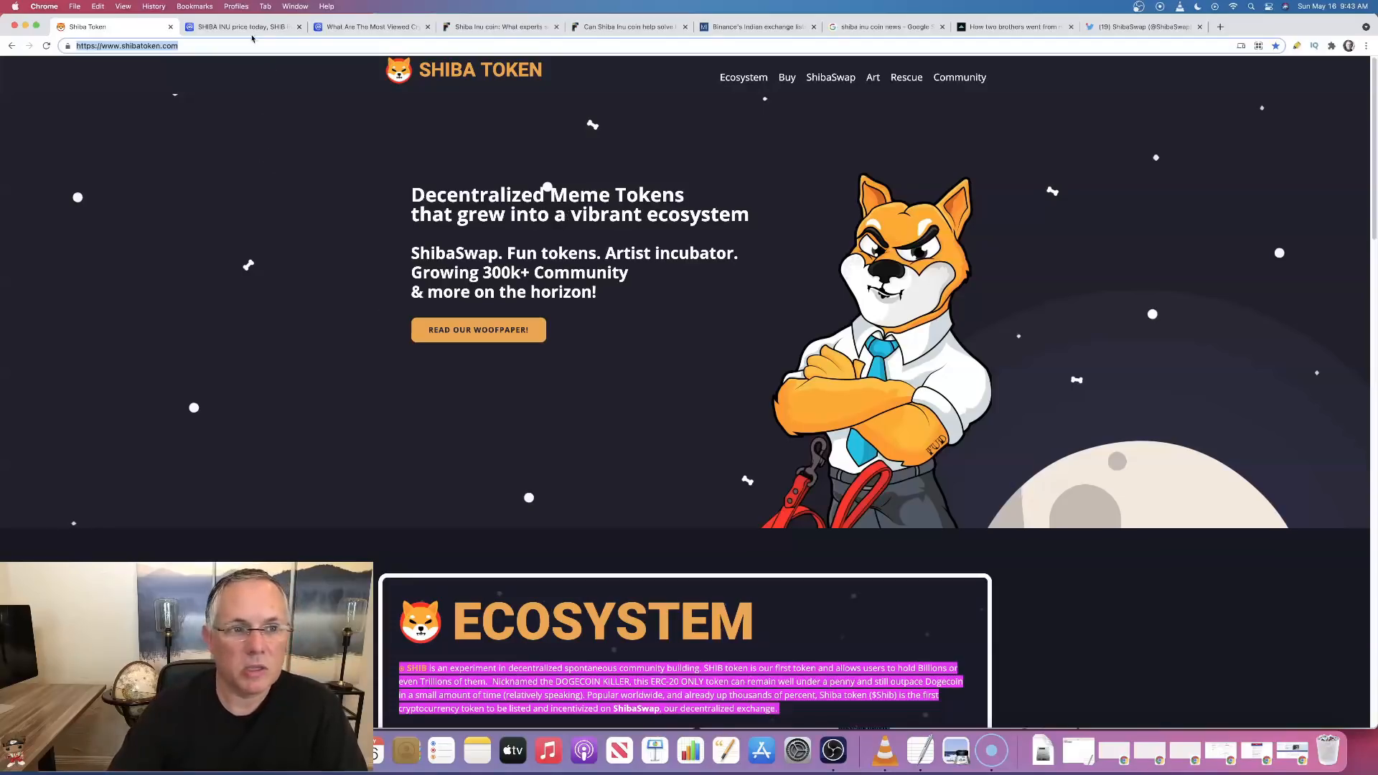
Switch to the CoinMarketCap SHIBA INU price tab
{"action": "left_click", "coordinate": [244, 26]}
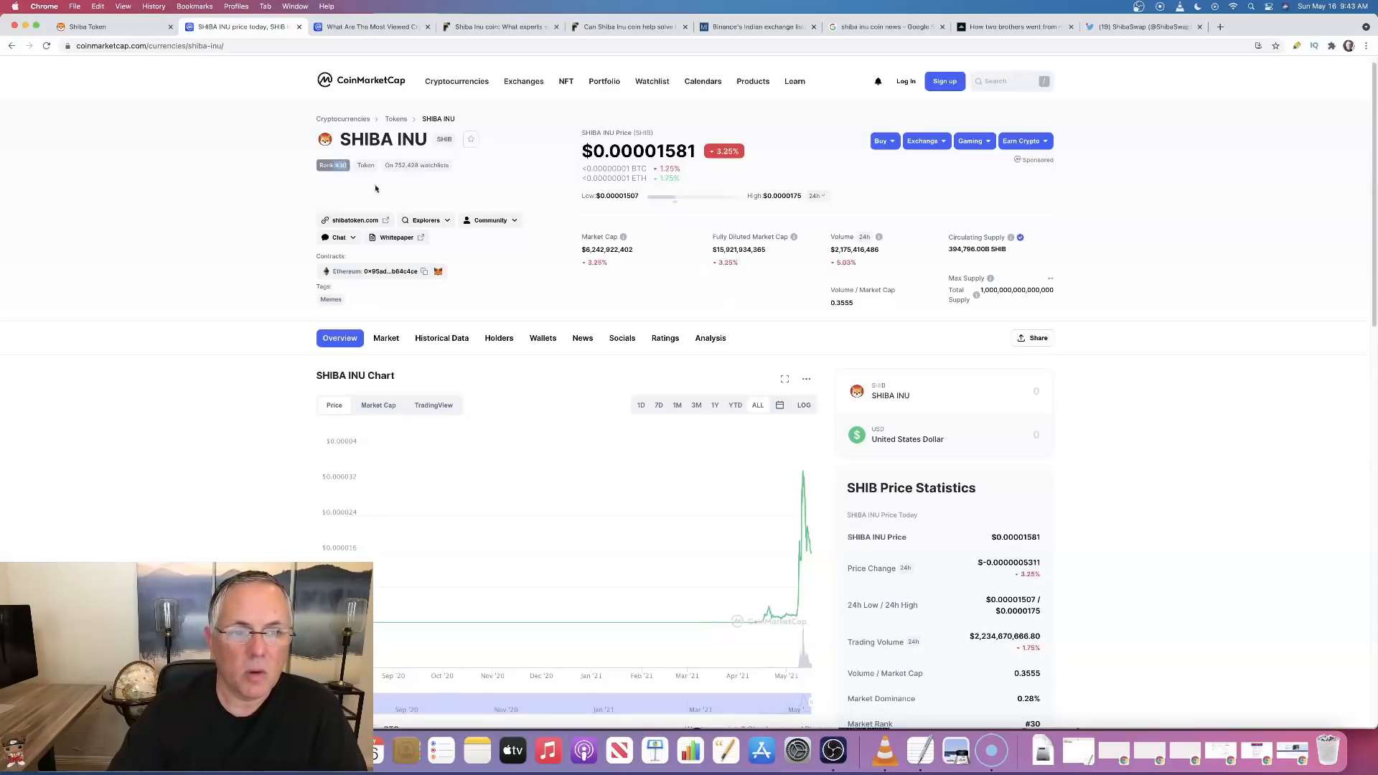
{"action": "mouse_move", "coordinate": [517, 203]}
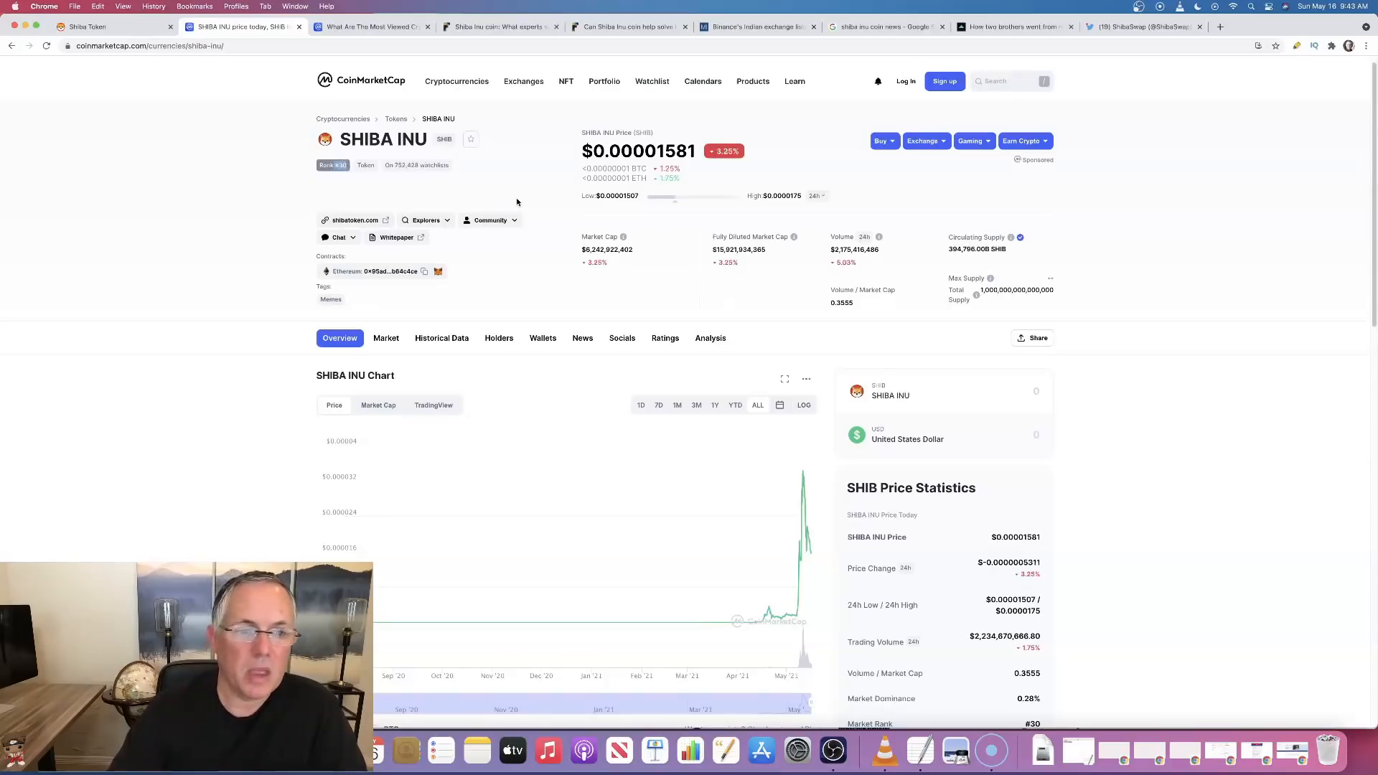
{"action": "mouse_move", "coordinate": [344, 179]}
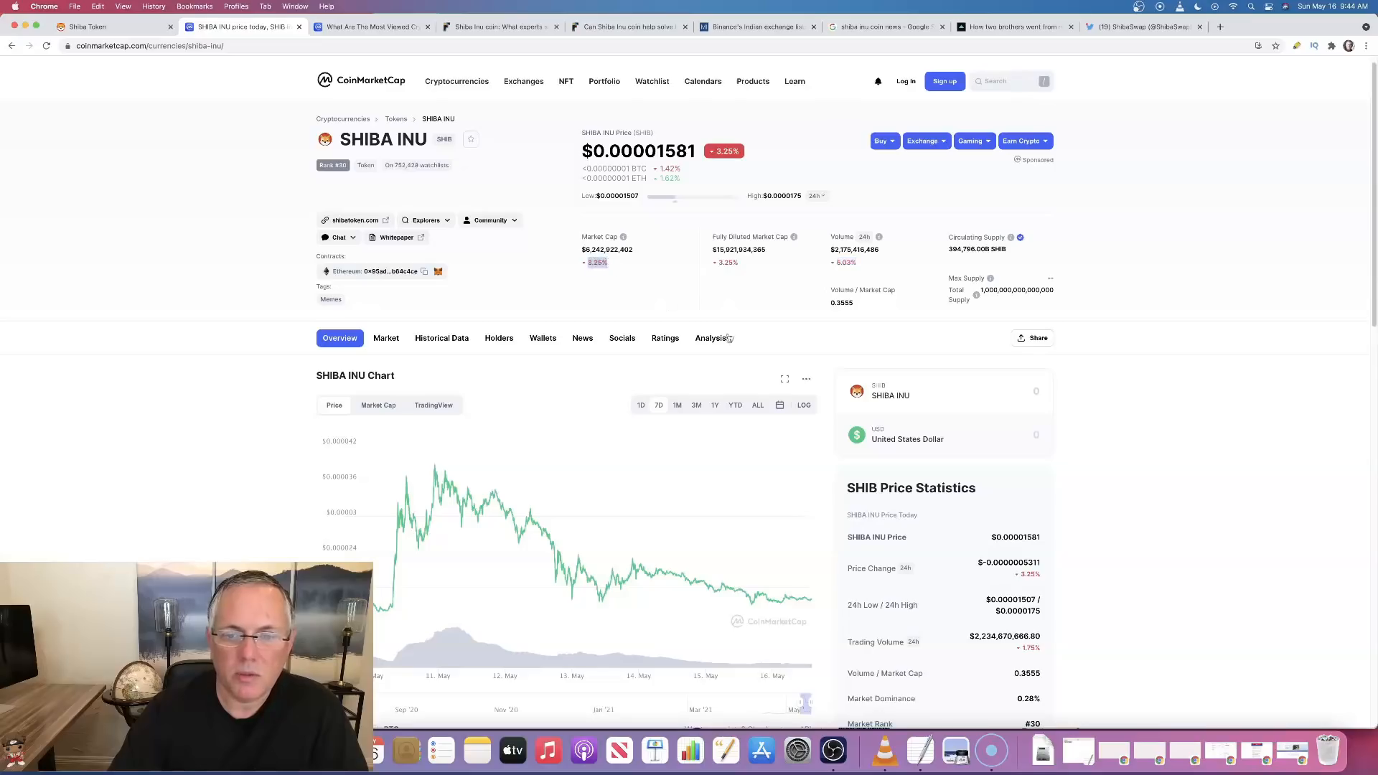
Scroll the SHIB price page, then switch to the Most Viewed Cryptocurrencies tab
{"action": "scroll", "scroll_direction": "down", "scroll_amount": 3}
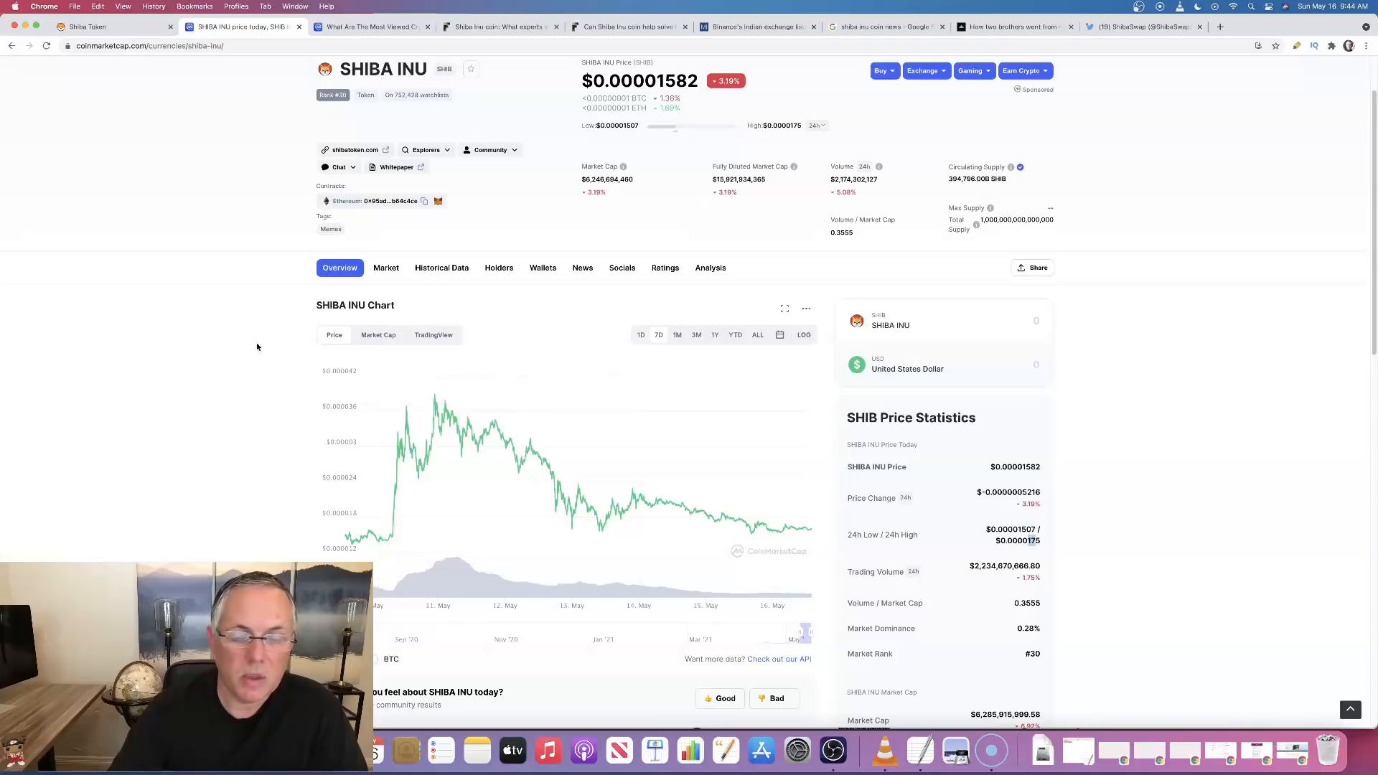
{"action": "mouse_move", "coordinate": [712, 516]}
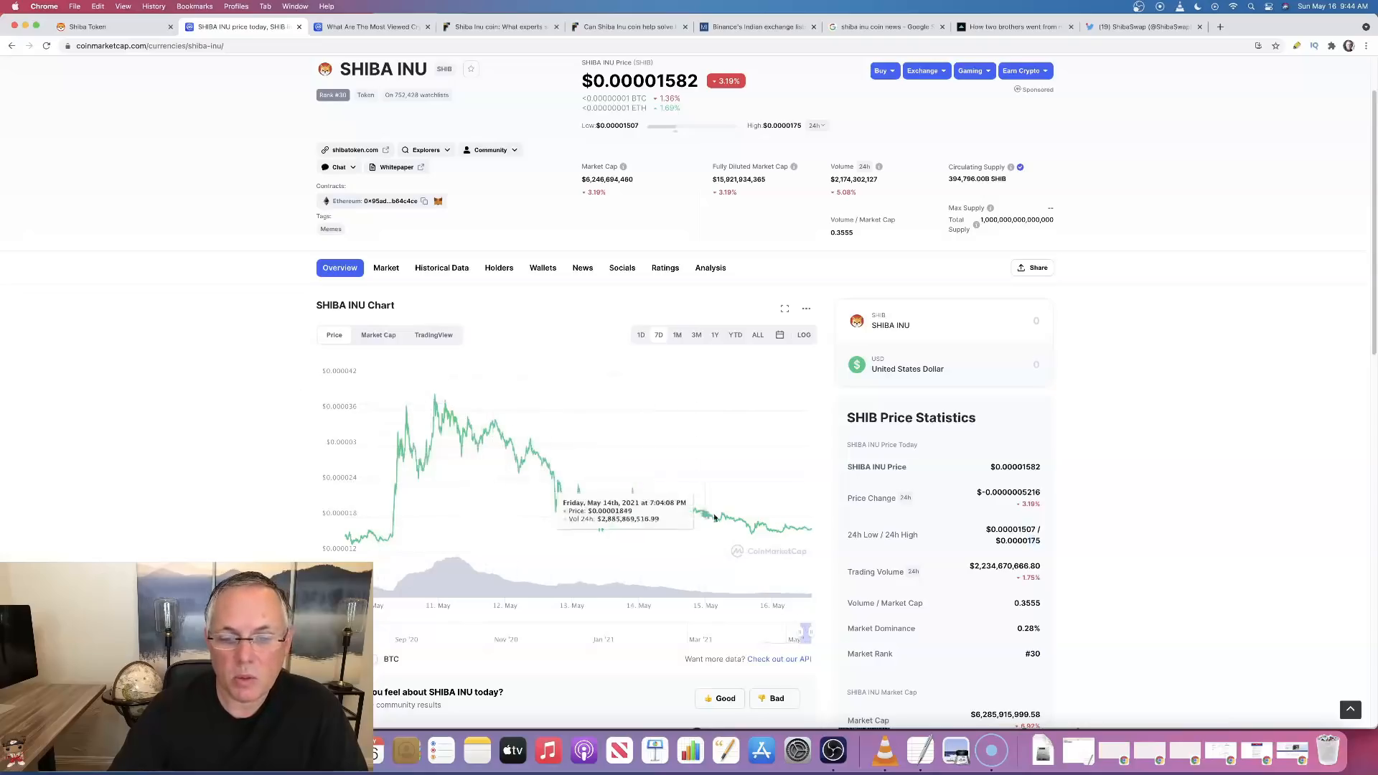
{"action": "mouse_move", "coordinate": [778, 534]}
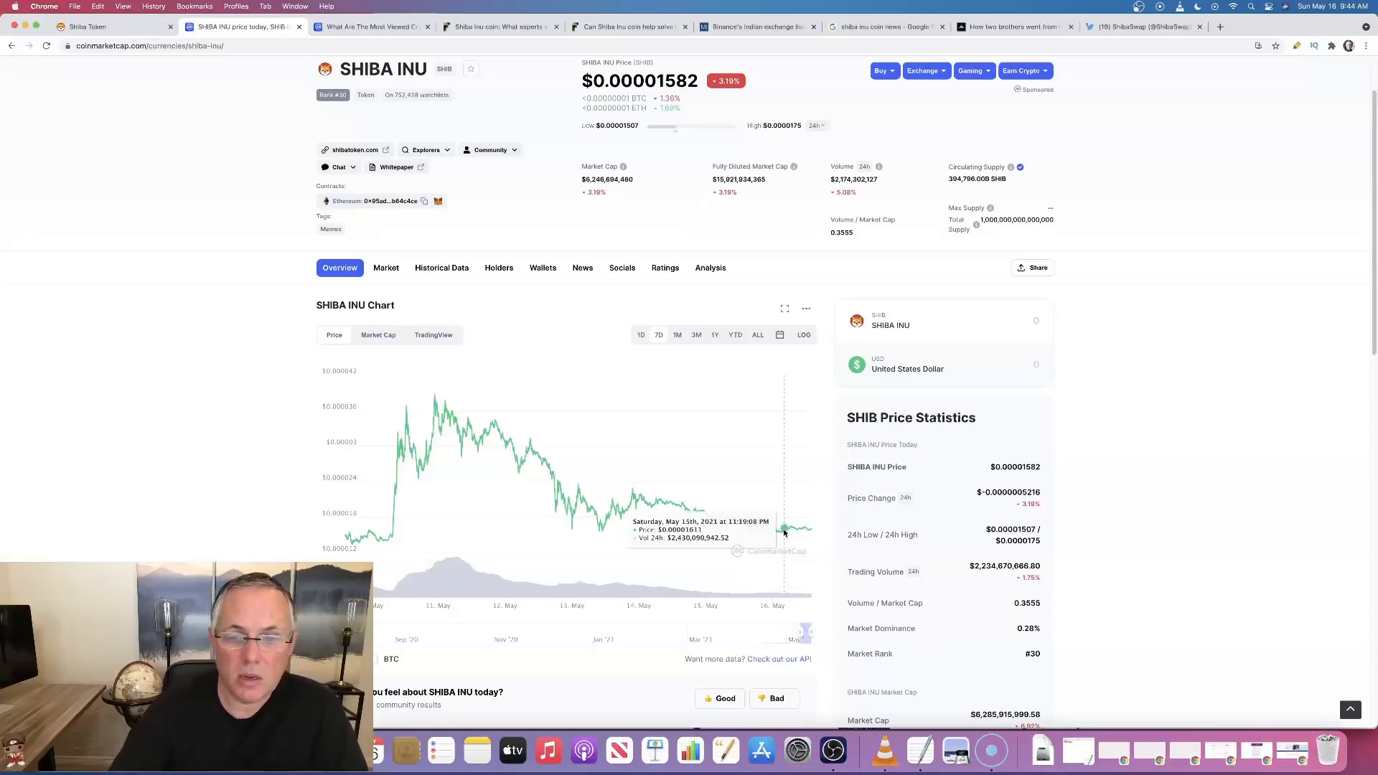
{"action": "scroll", "scroll_direction": "down", "scroll_amount": 3}
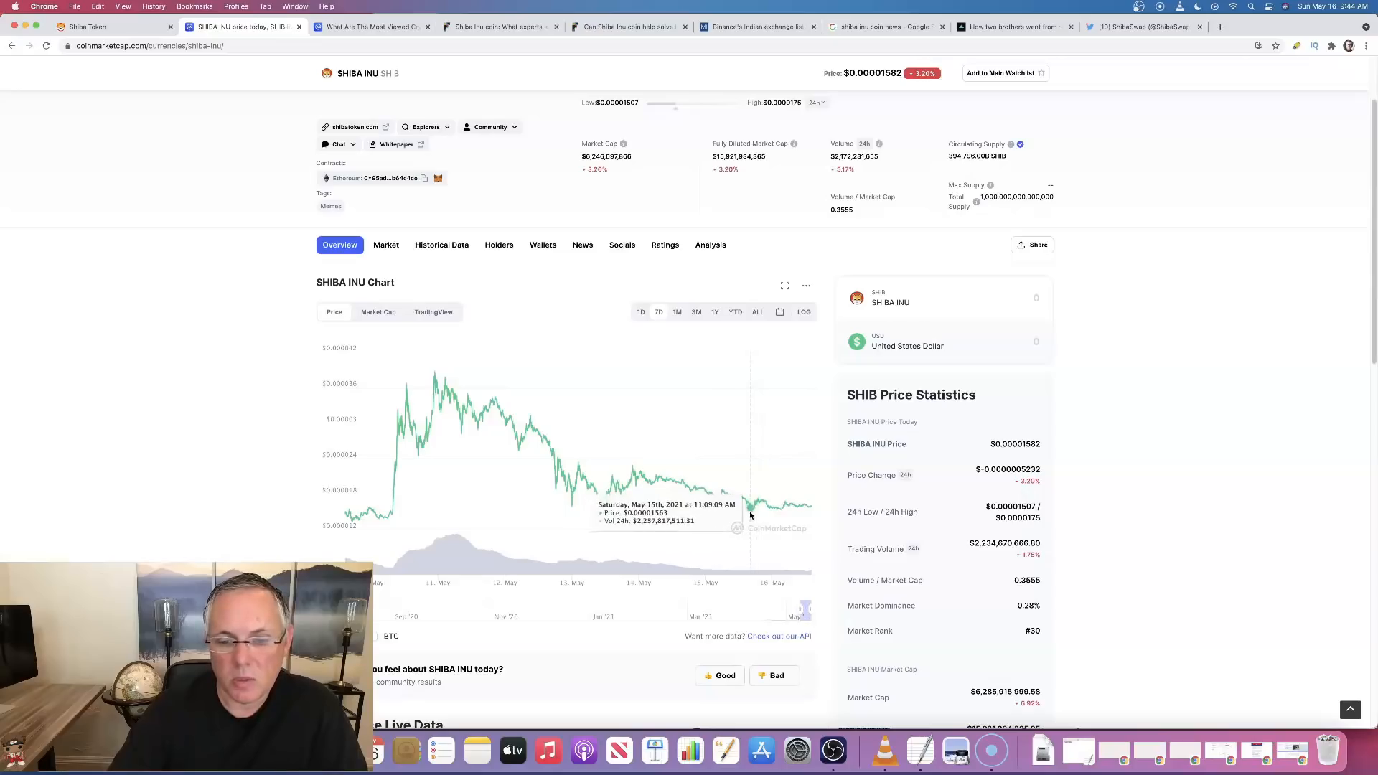
{"action": "mouse_move", "coordinate": [788, 510]}
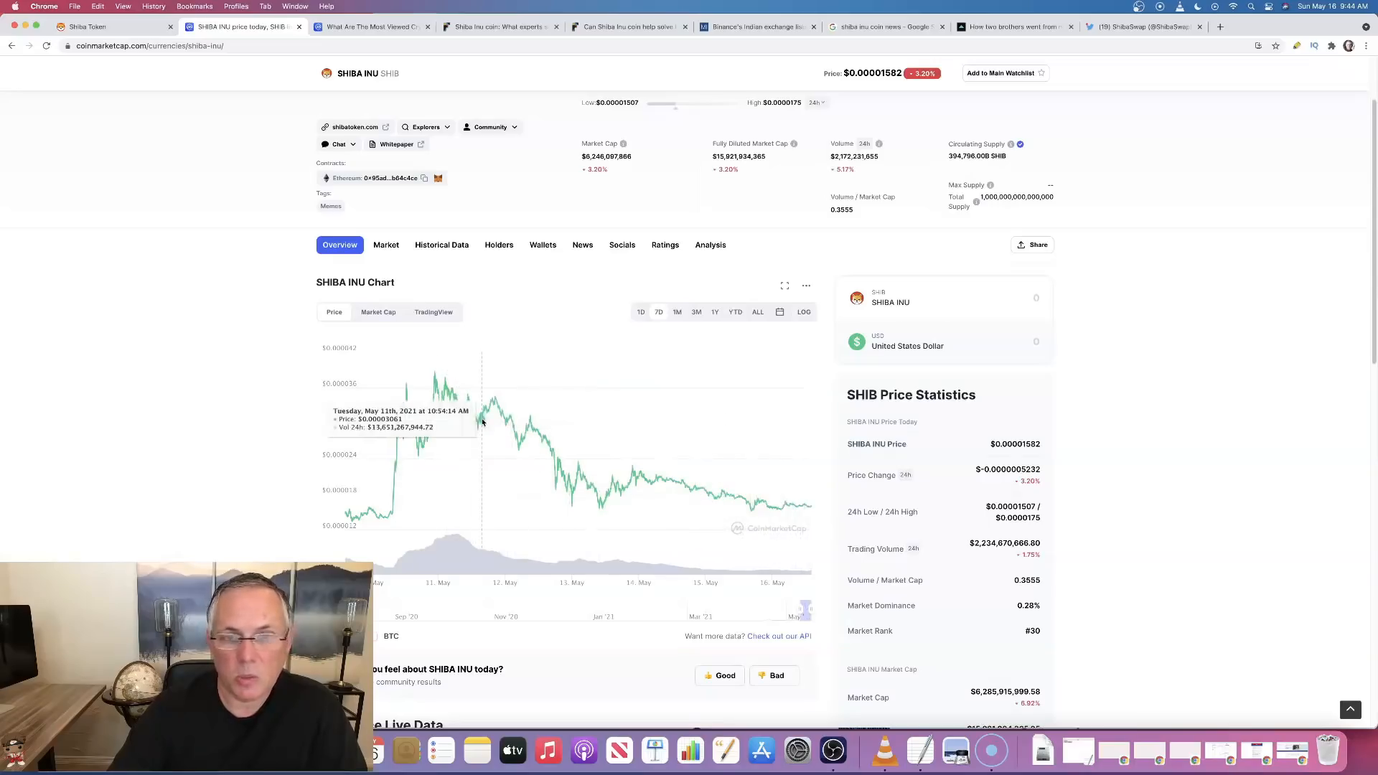
{"action": "mouse_move", "coordinate": [763, 506]}
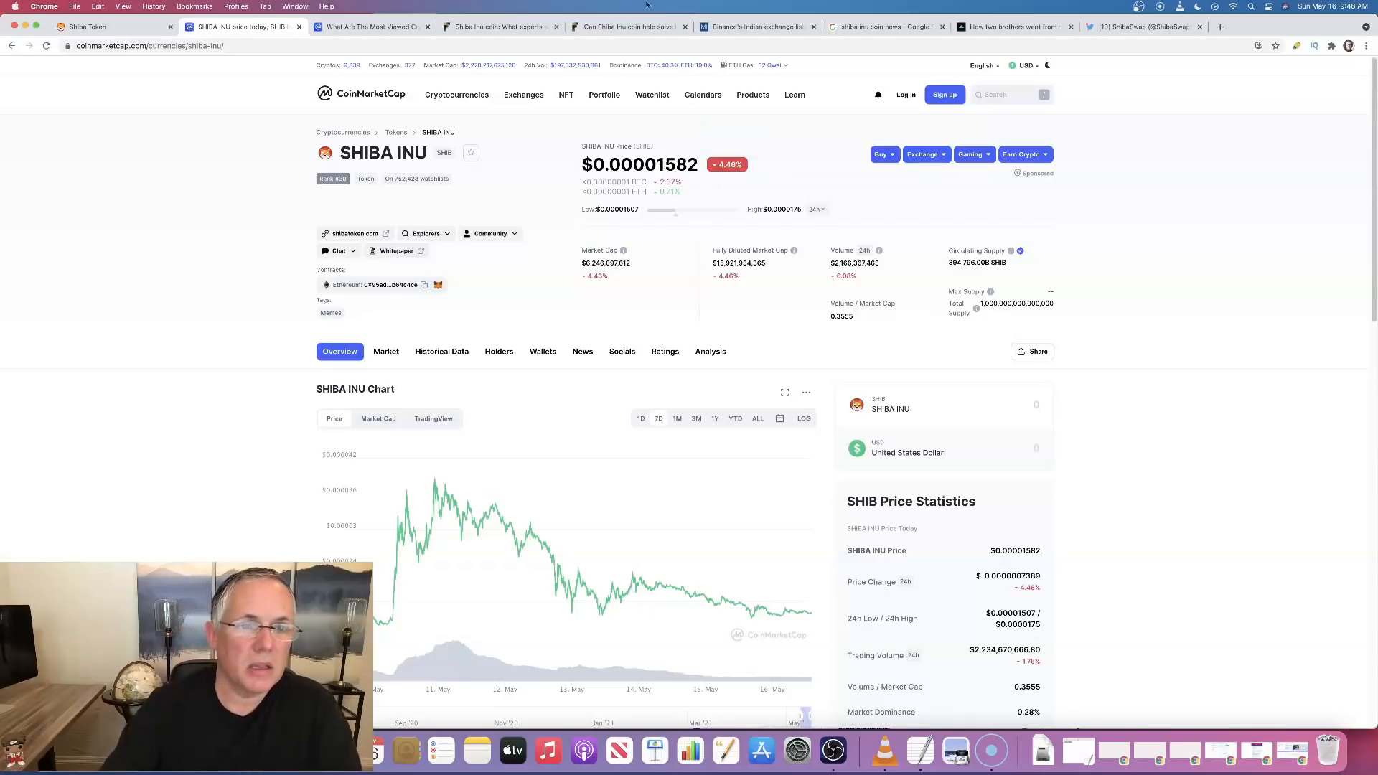
{"action": "left_click", "coordinate": [371, 27]}
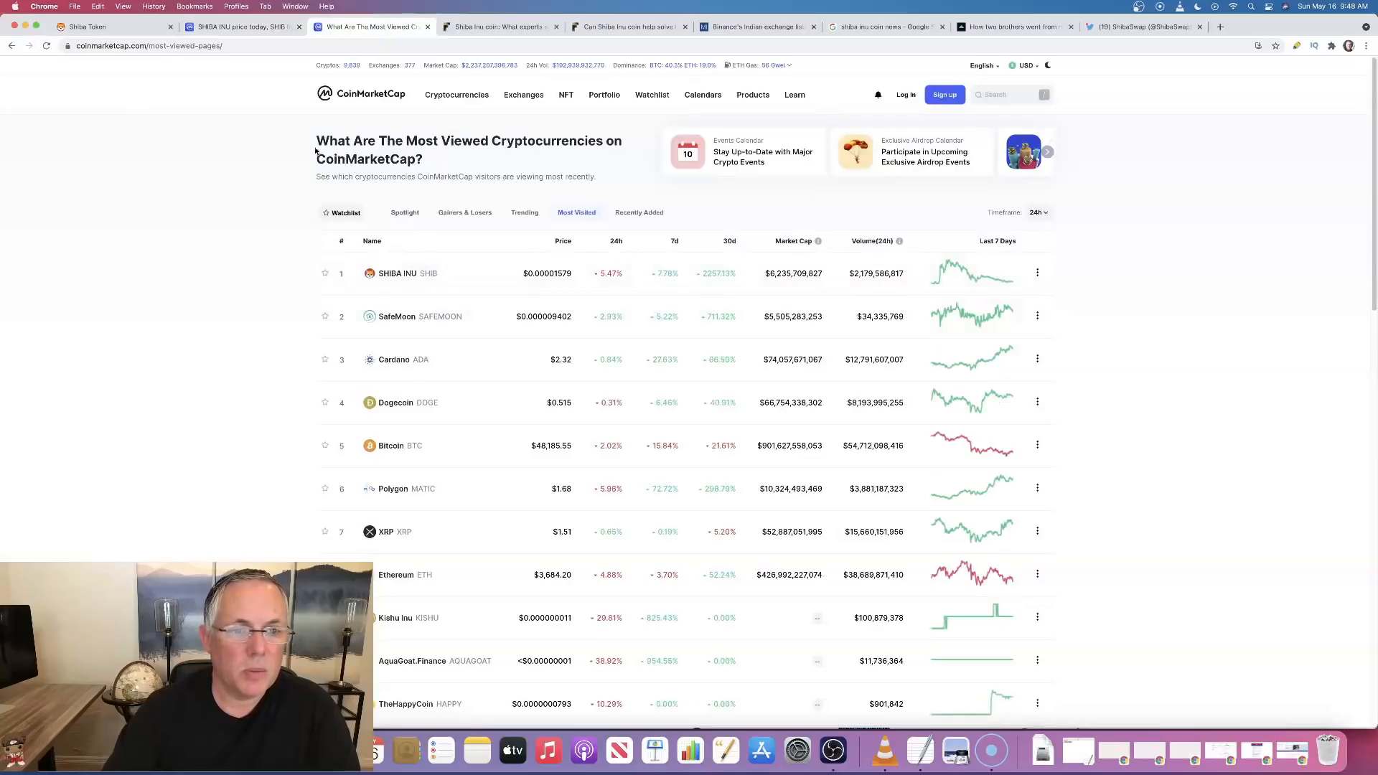
{"action": "triple_click", "coordinate": [469, 140]}
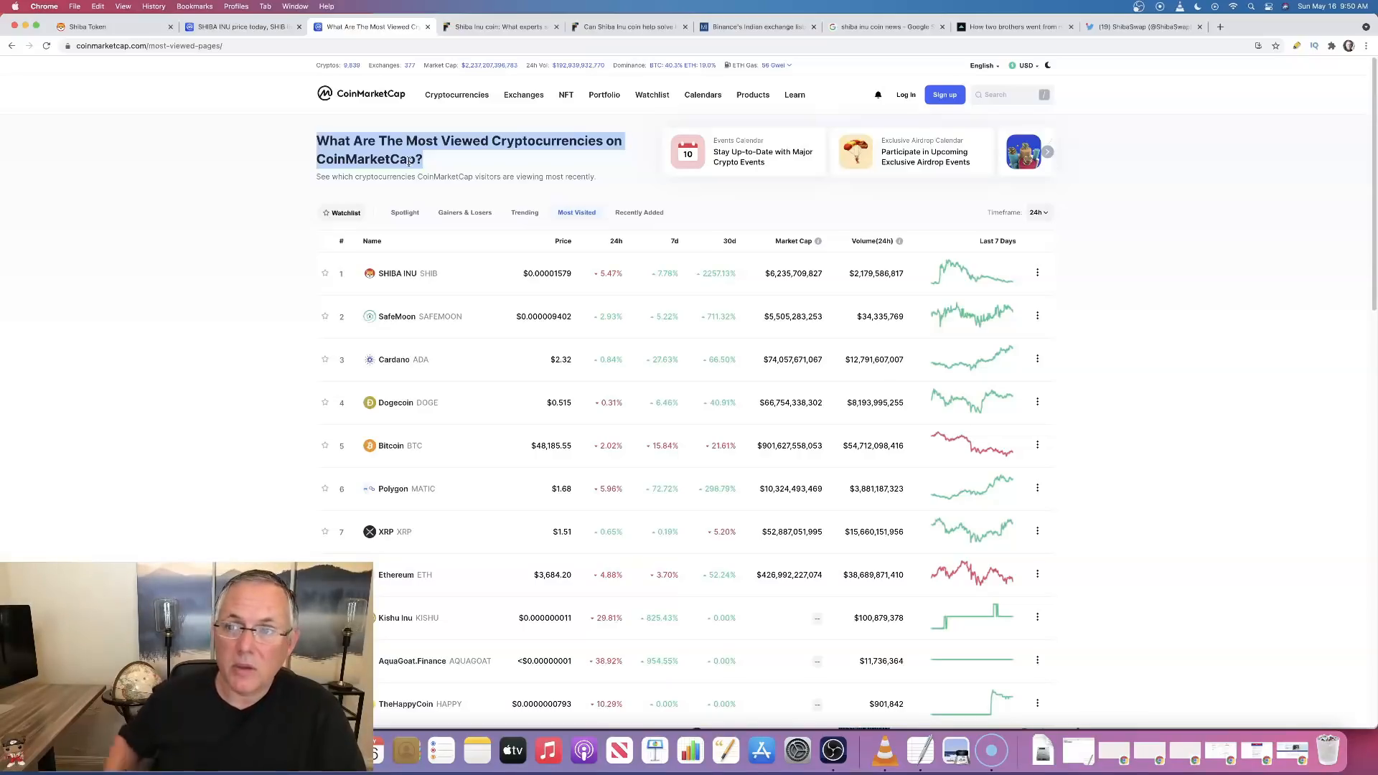
{"action": "left_click", "coordinate": [1143, 26]}
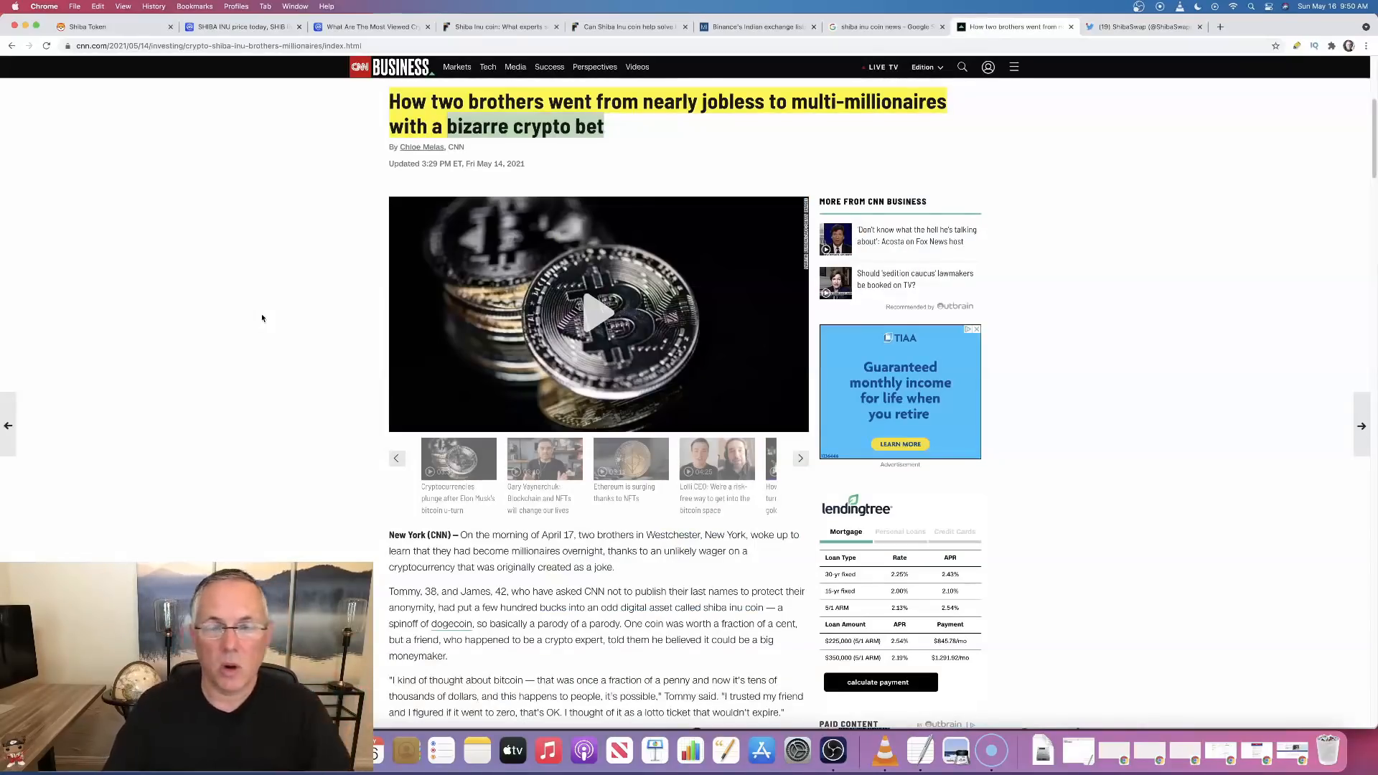
{"action": "mouse_move", "coordinate": [403, 283]}
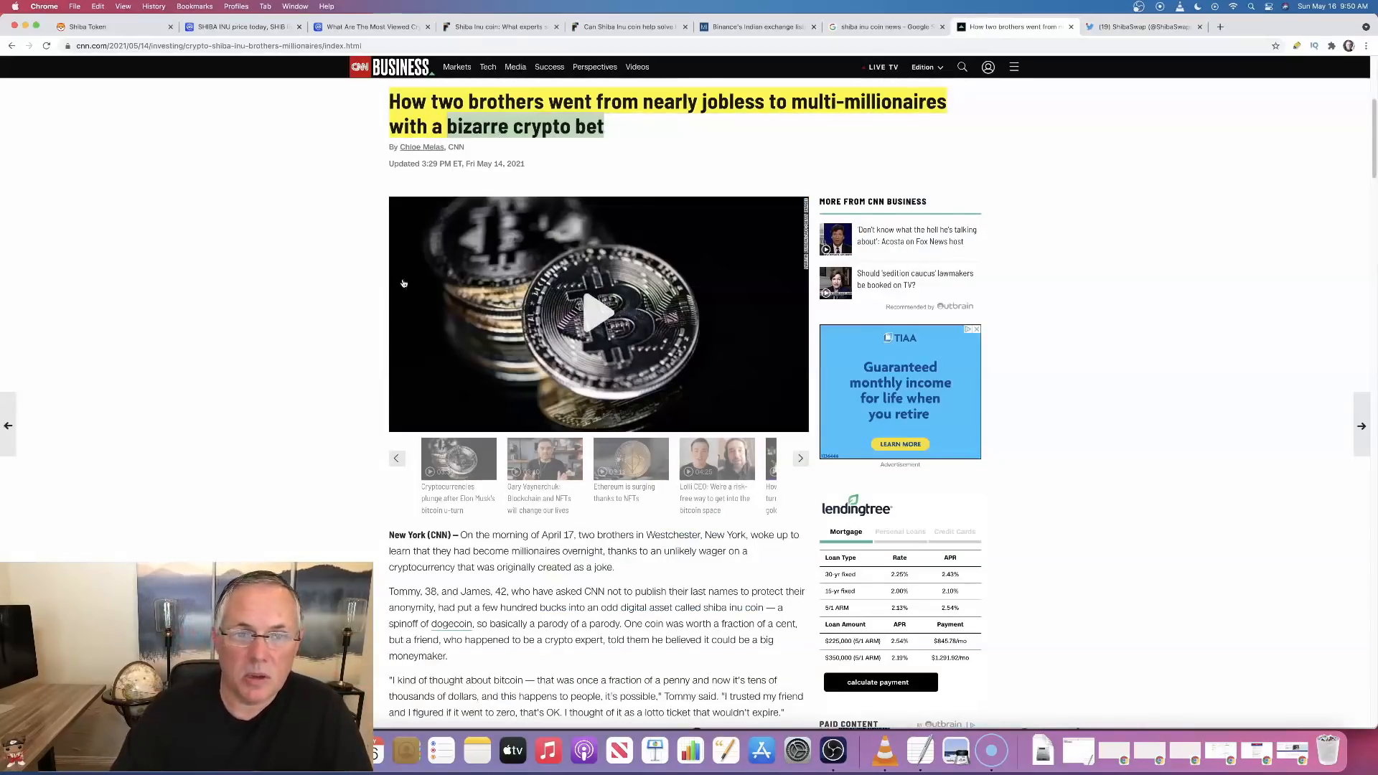
{"action": "mouse_move", "coordinate": [316, 406]}
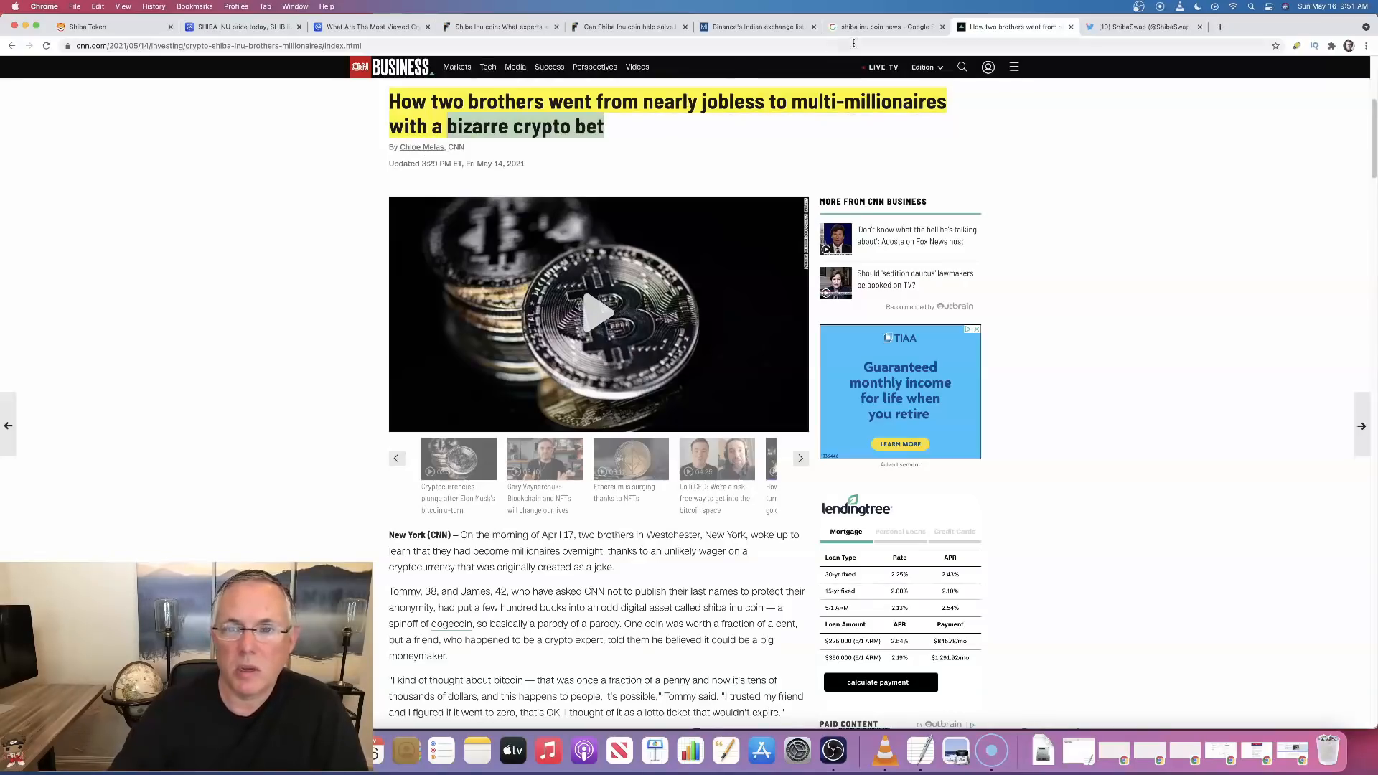
Visit the Google news search and Shiba Token tabs, ending on the SHIBA INU price tab
{"action": "left_click", "coordinate": [883, 27]}
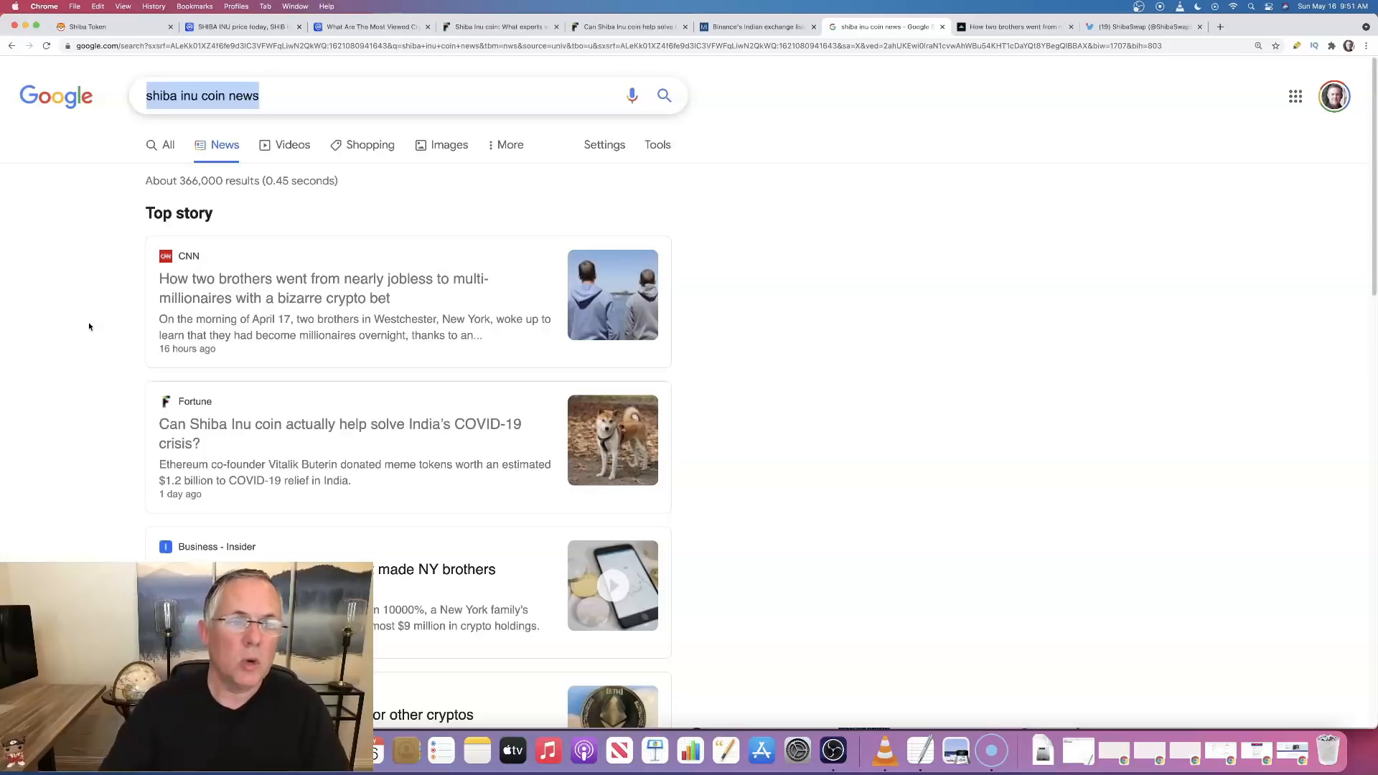
{"action": "left_click", "coordinate": [86, 27]}
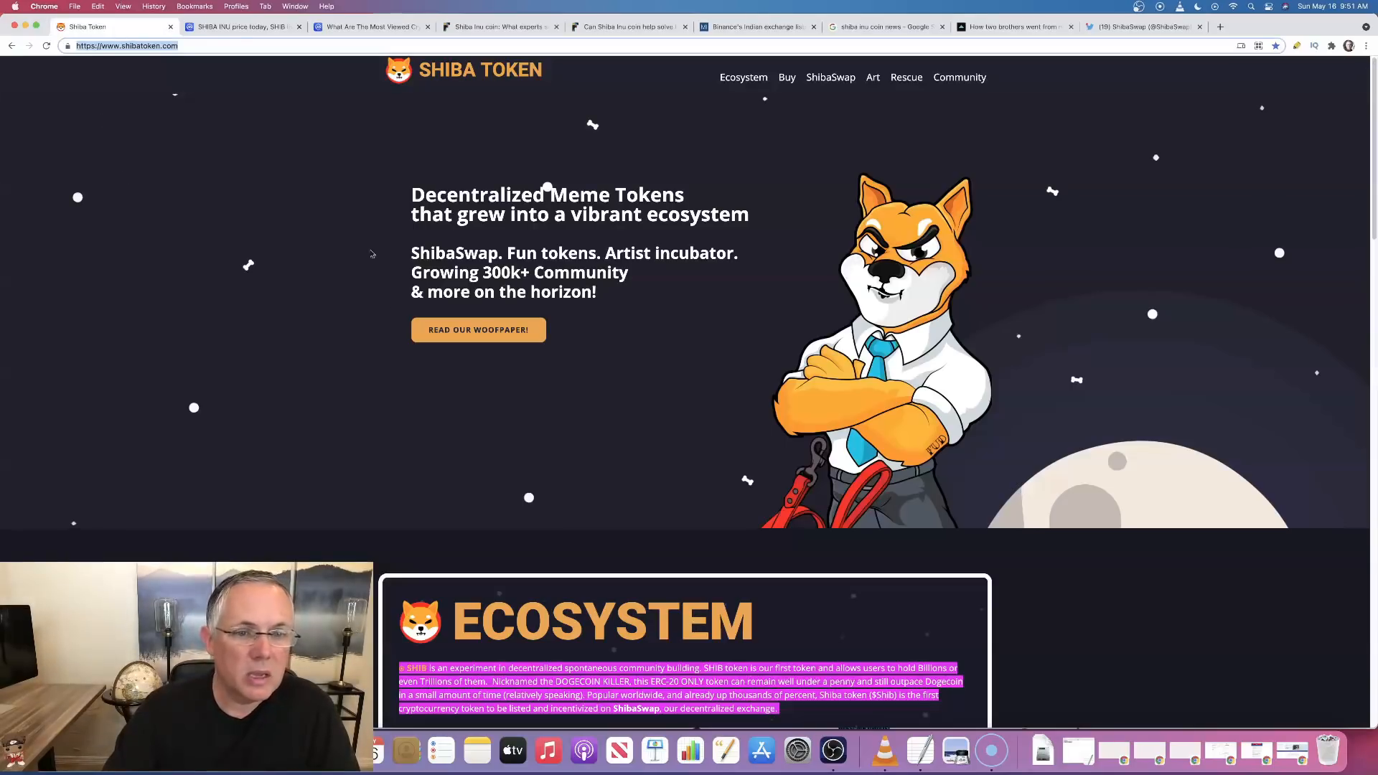
{"action": "left_click", "coordinate": [243, 27]}
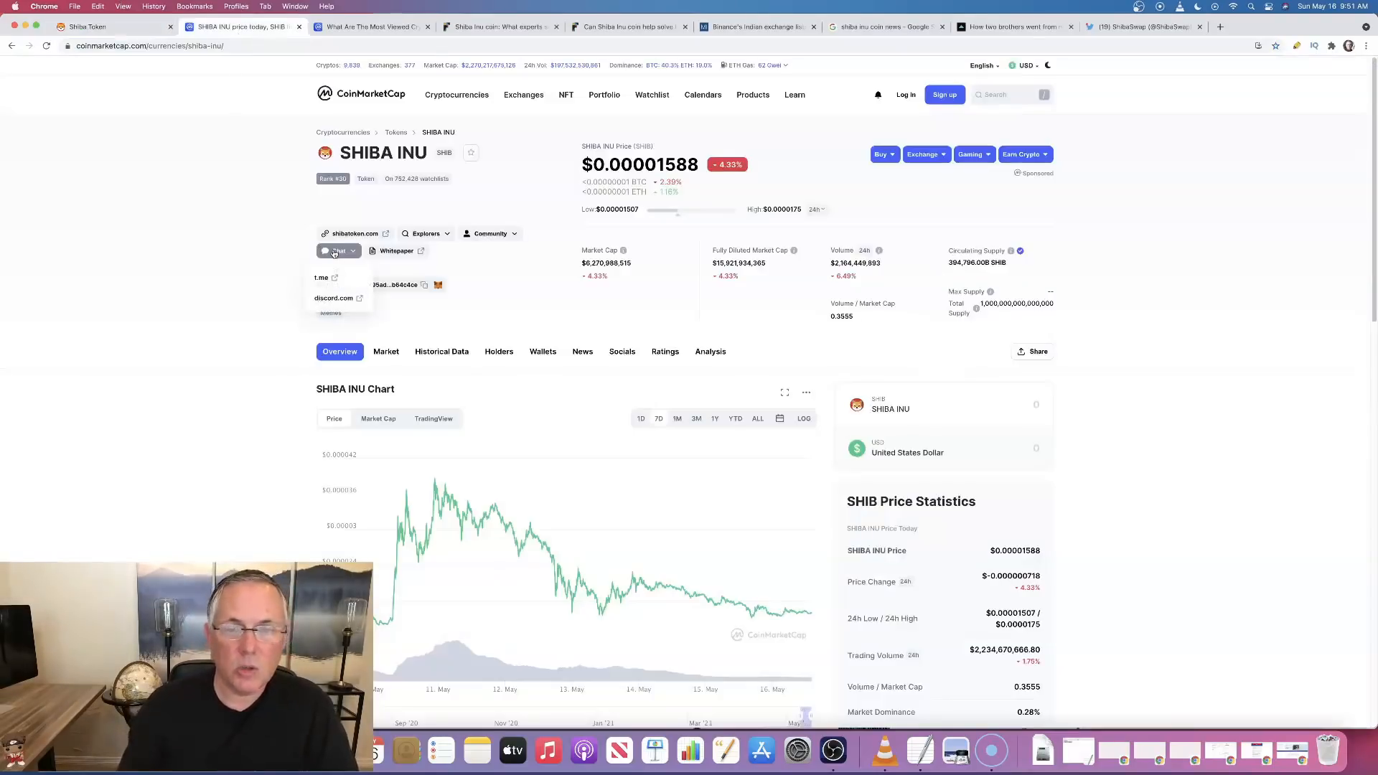